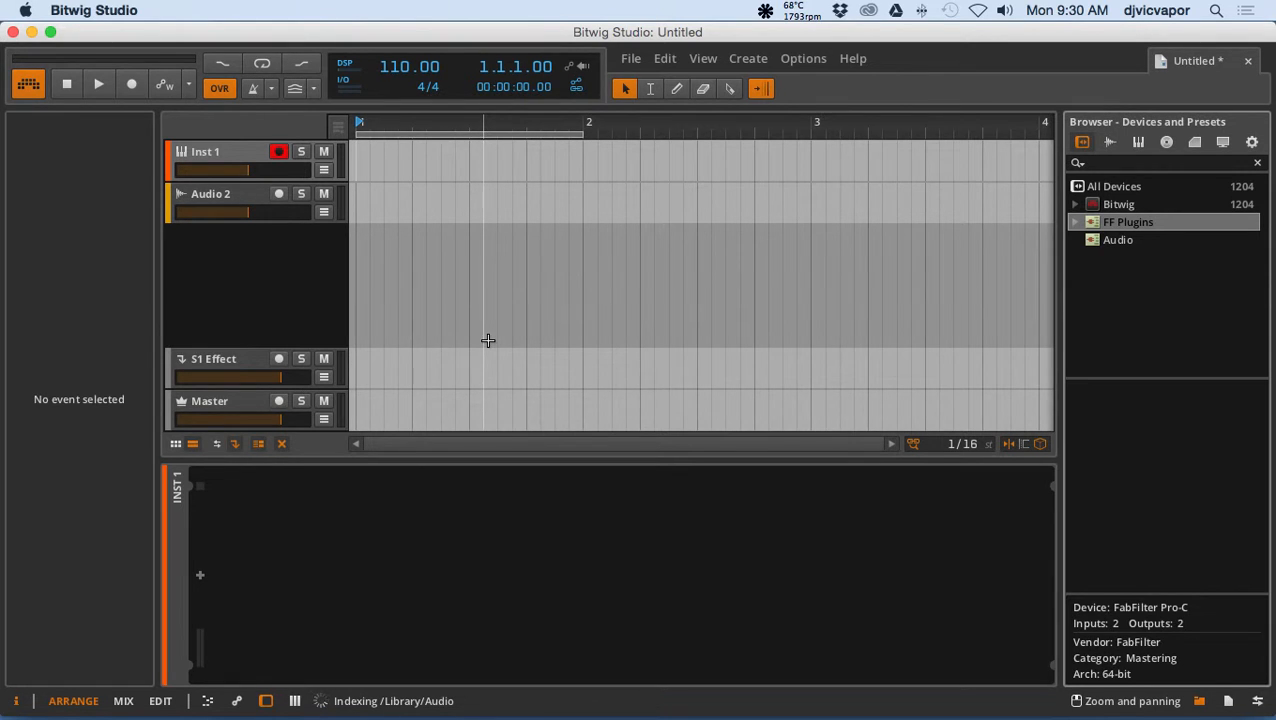
{"action": "mouse_move", "coordinate": [592, 540]}
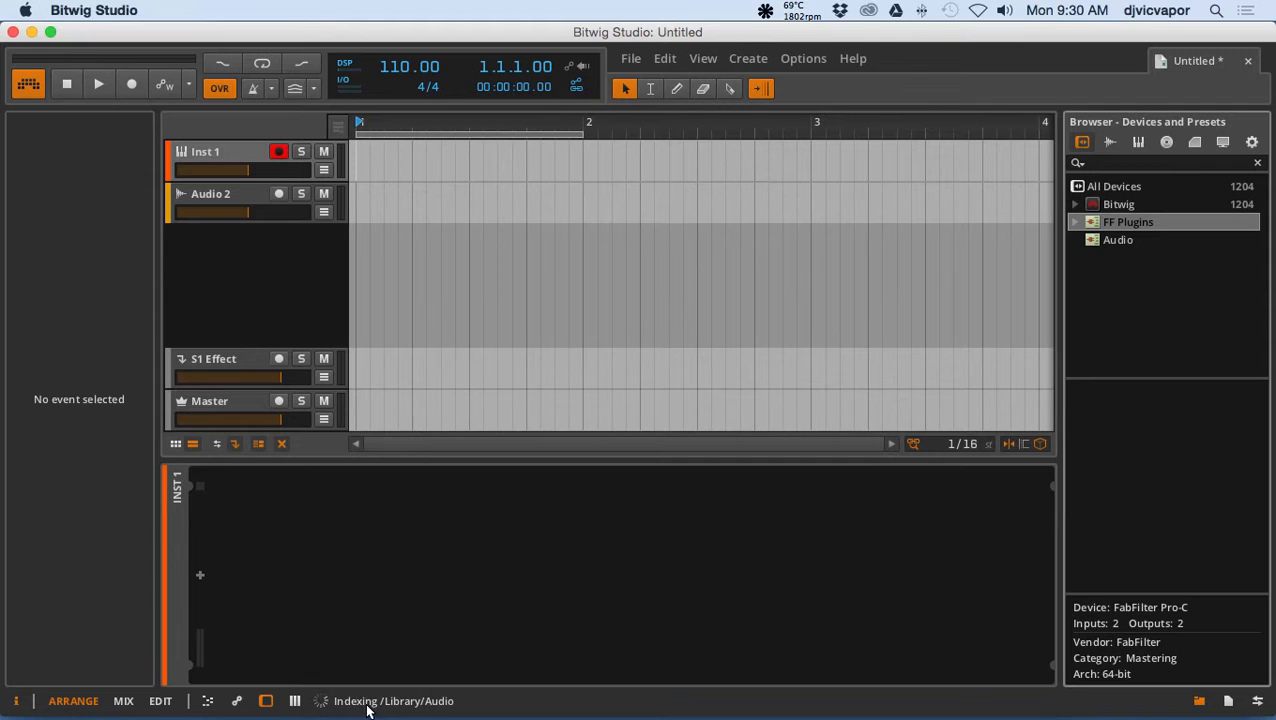
{"action": "mouse_move", "coordinate": [378, 708]}
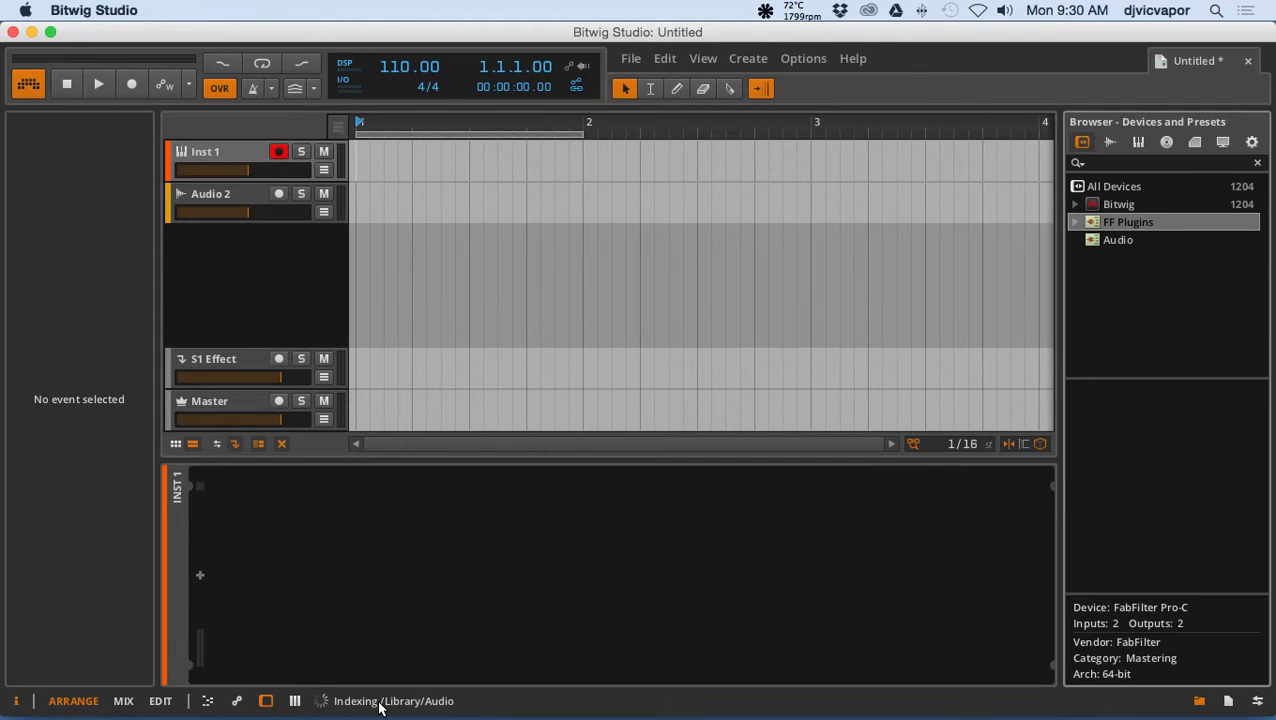
{"action": "mouse_move", "coordinate": [410, 616]}
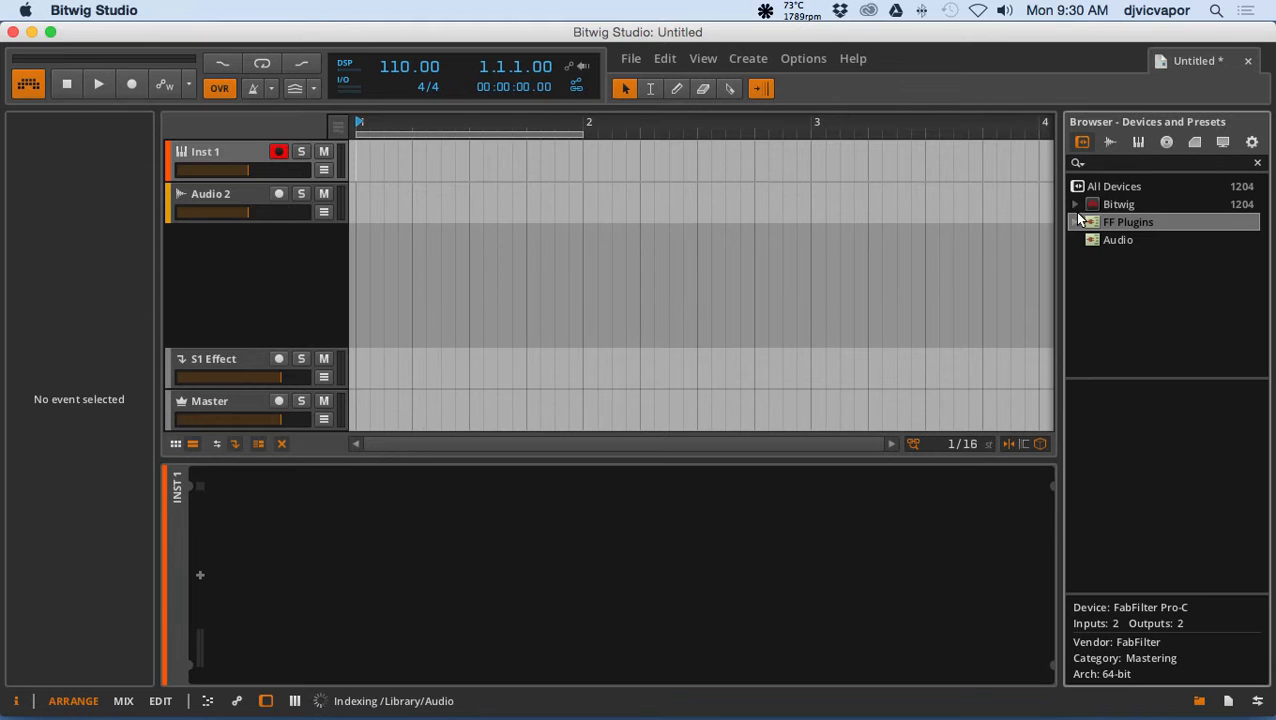
- Browse the Bitwig device and FF Plugins folders in the browser, then collapse FF Plugins again
{"action": "left_click", "coordinate": [1076, 204]}
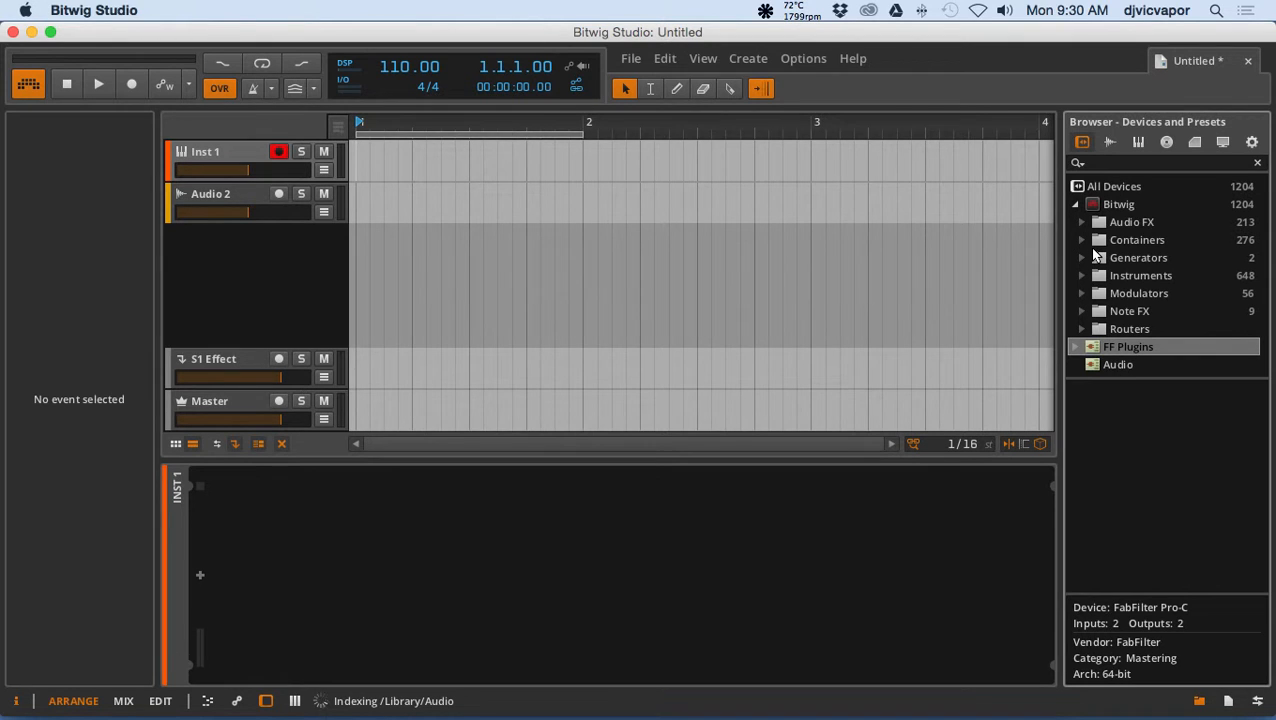
{"action": "left_click", "coordinate": [1076, 204]}
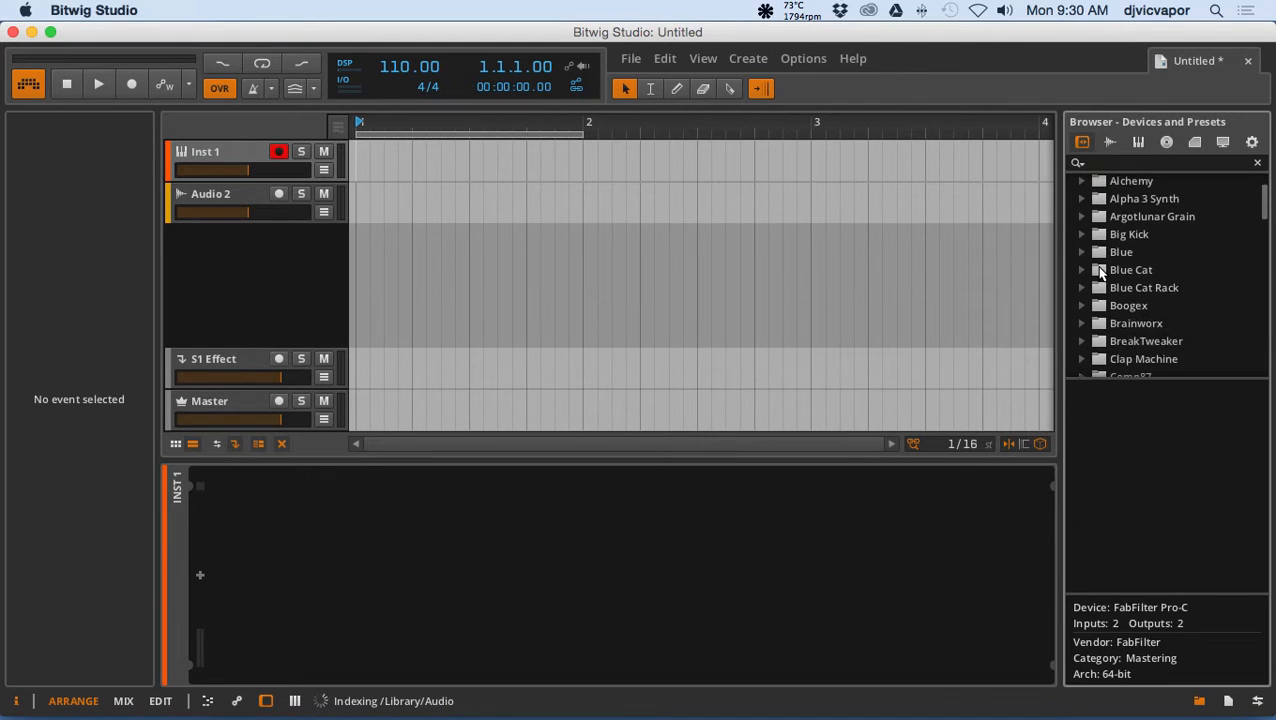
{"action": "scroll", "scroll_direction": "down", "scroll_amount": 3}
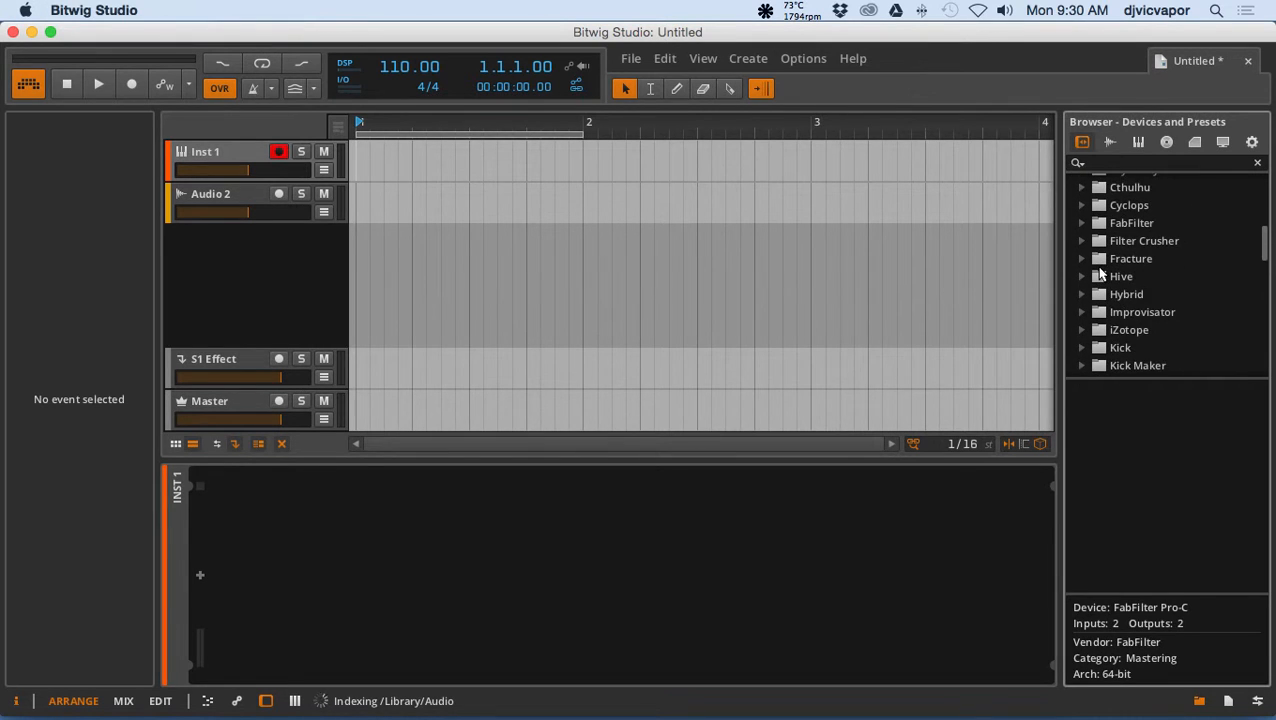
{"action": "scroll", "scroll_direction": "down", "scroll_amount": 3}
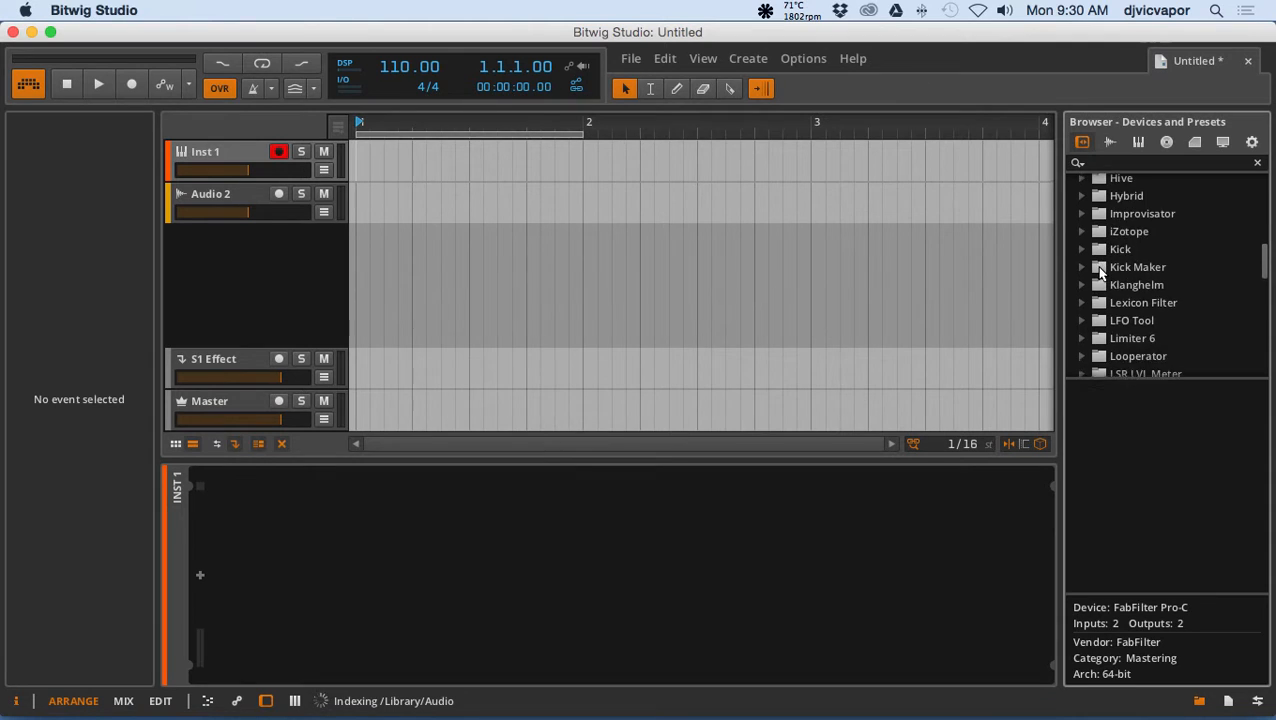
{"action": "scroll", "scroll_direction": "down", "scroll_amount": 3}
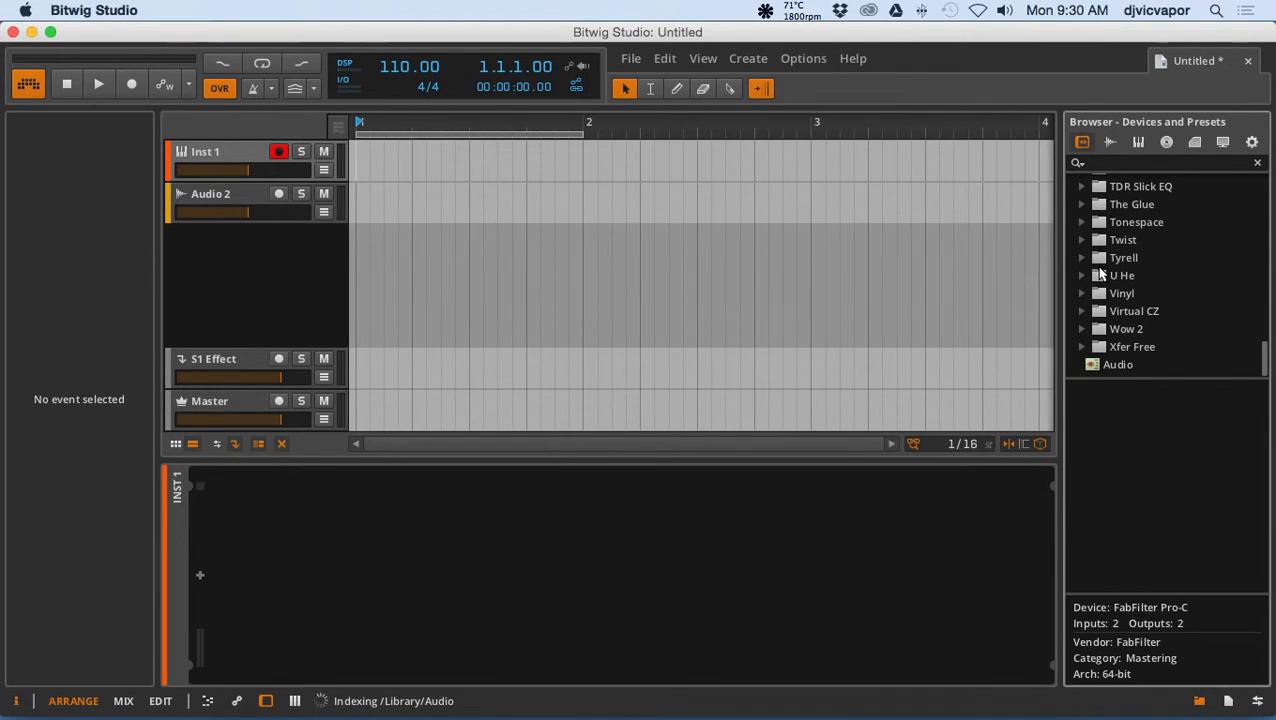
{"action": "mouse_move", "coordinate": [1118, 318]}
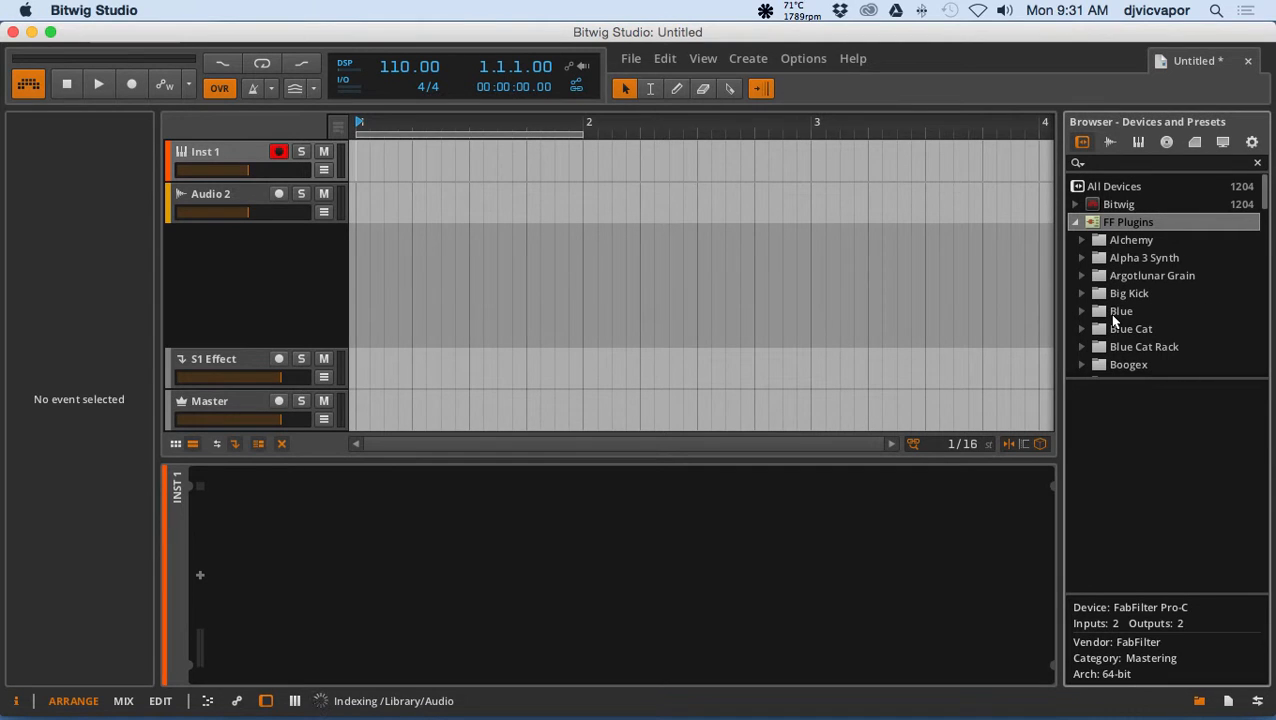
{"action": "left_click", "coordinate": [1080, 220]}
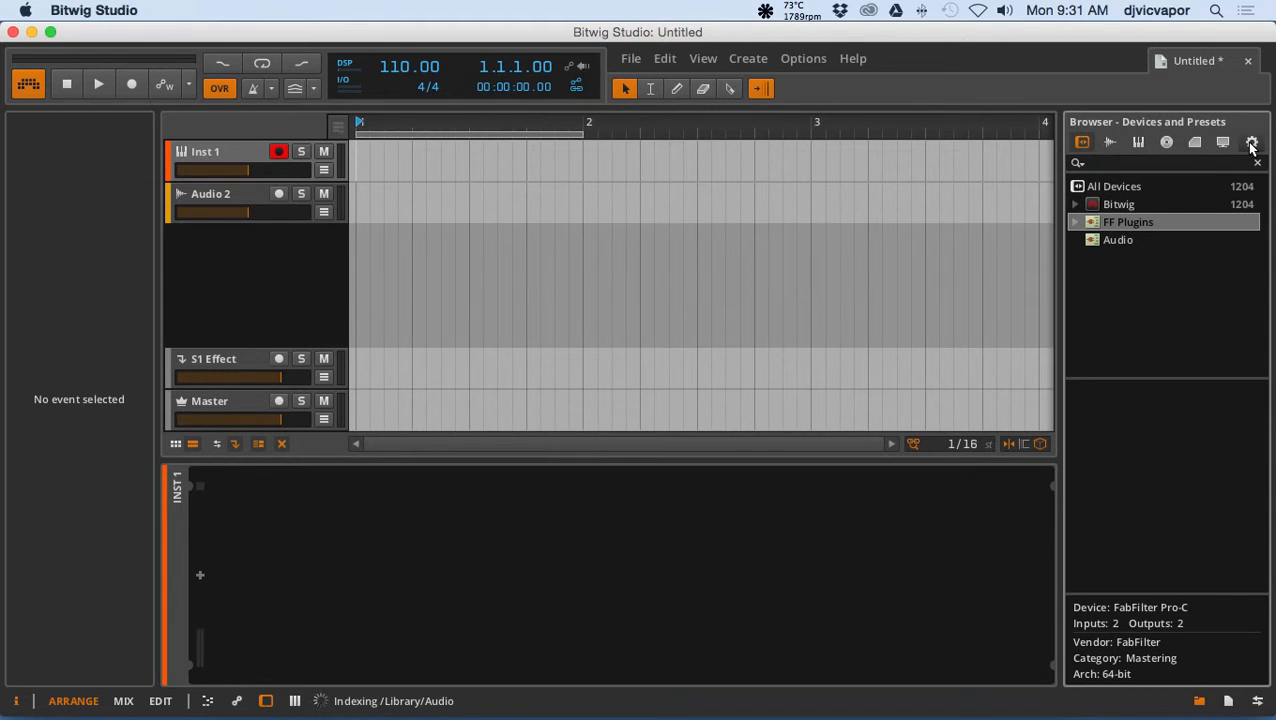
{"action": "mouse_move", "coordinate": [1252, 142]}
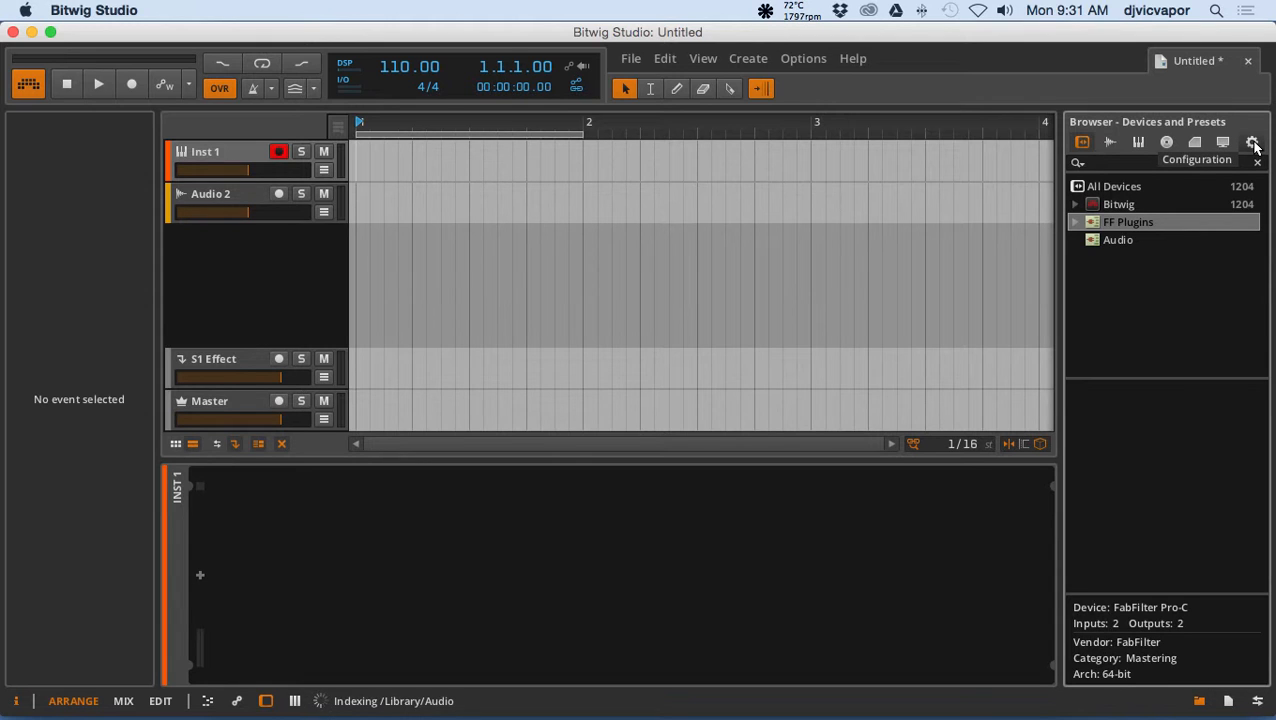
- Show the browser configuration and start adding a new plug-in location
{"action": "left_click", "coordinate": [1252, 142]}
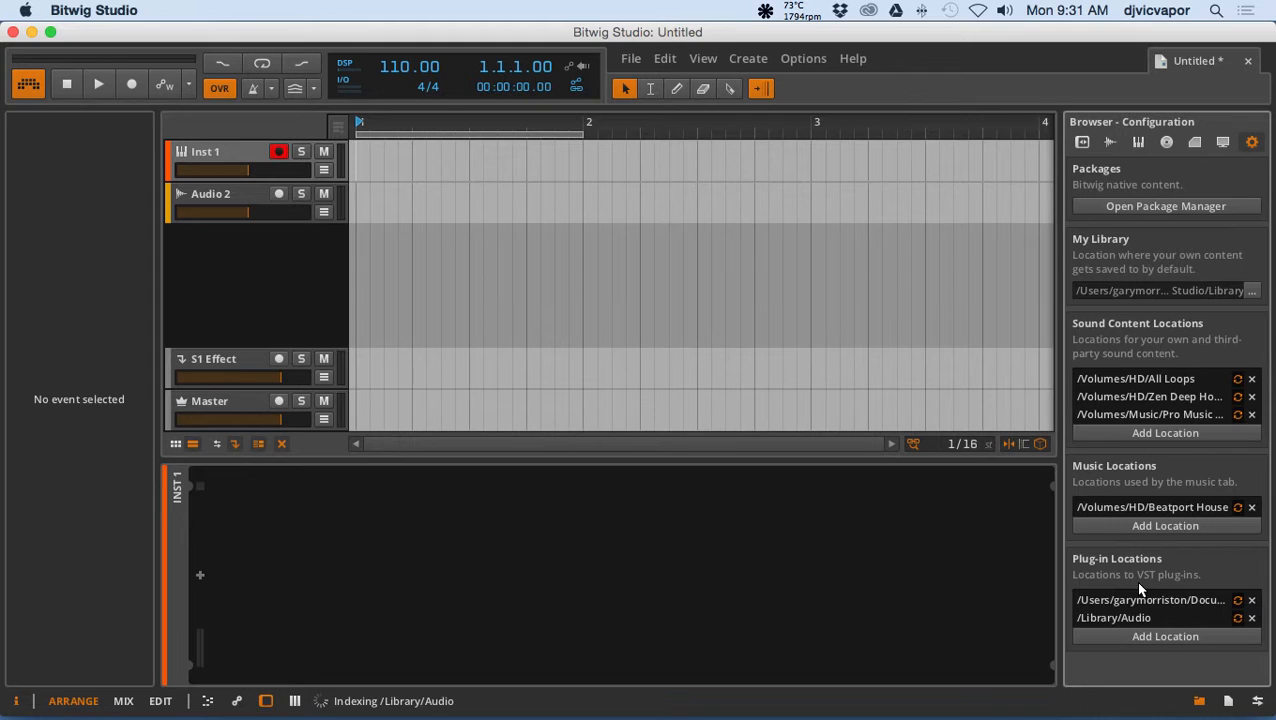
{"action": "mouse_move", "coordinate": [1122, 592]}
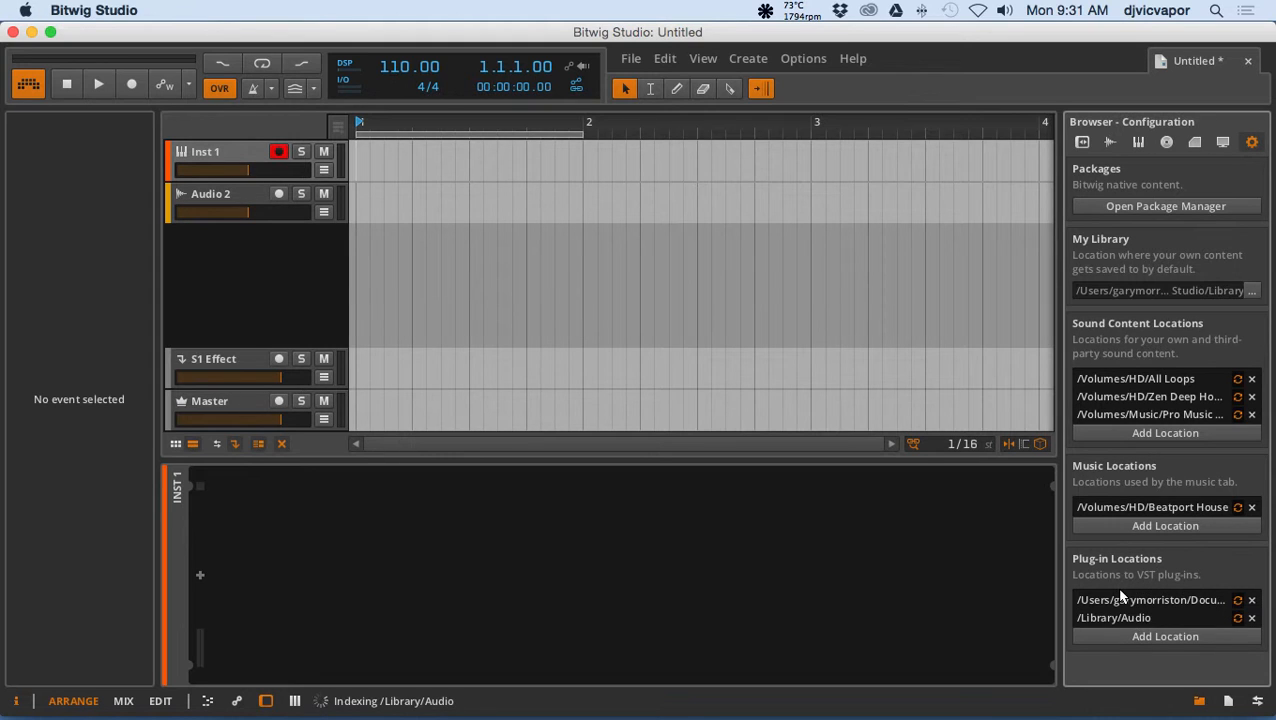
{"action": "mouse_move", "coordinate": [1116, 608]}
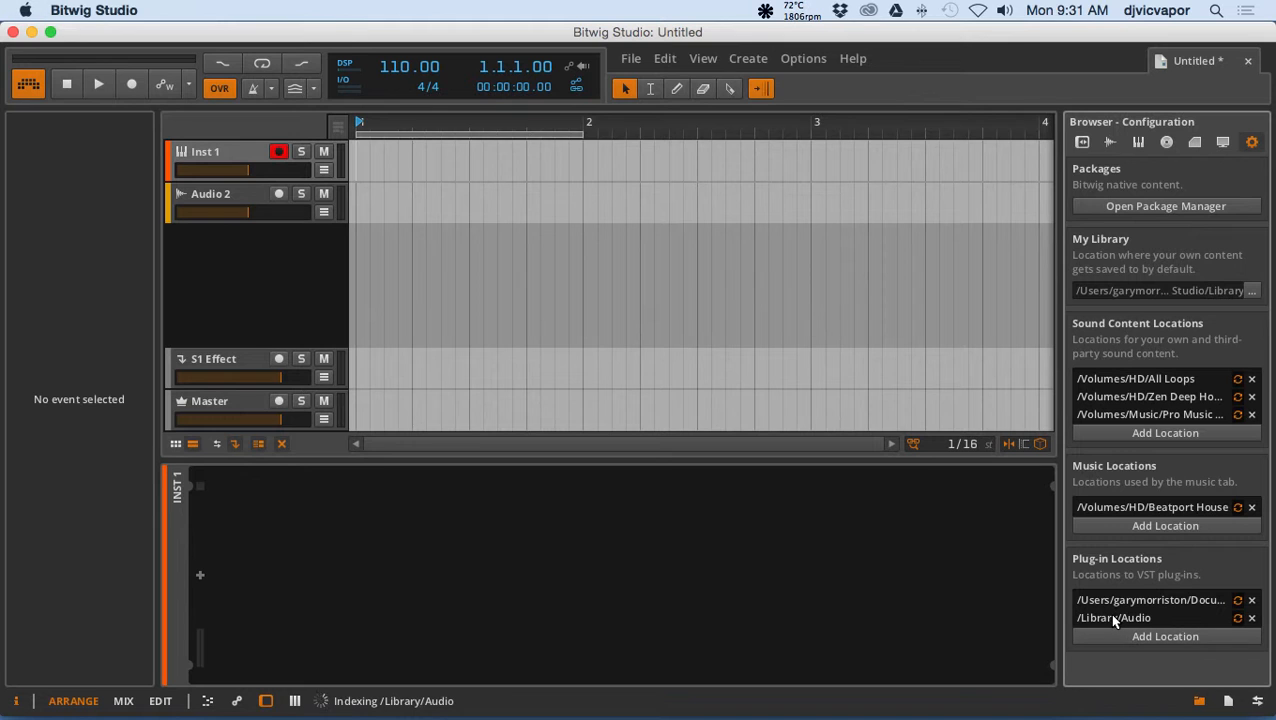
{"action": "left_click", "coordinate": [1164, 636]}
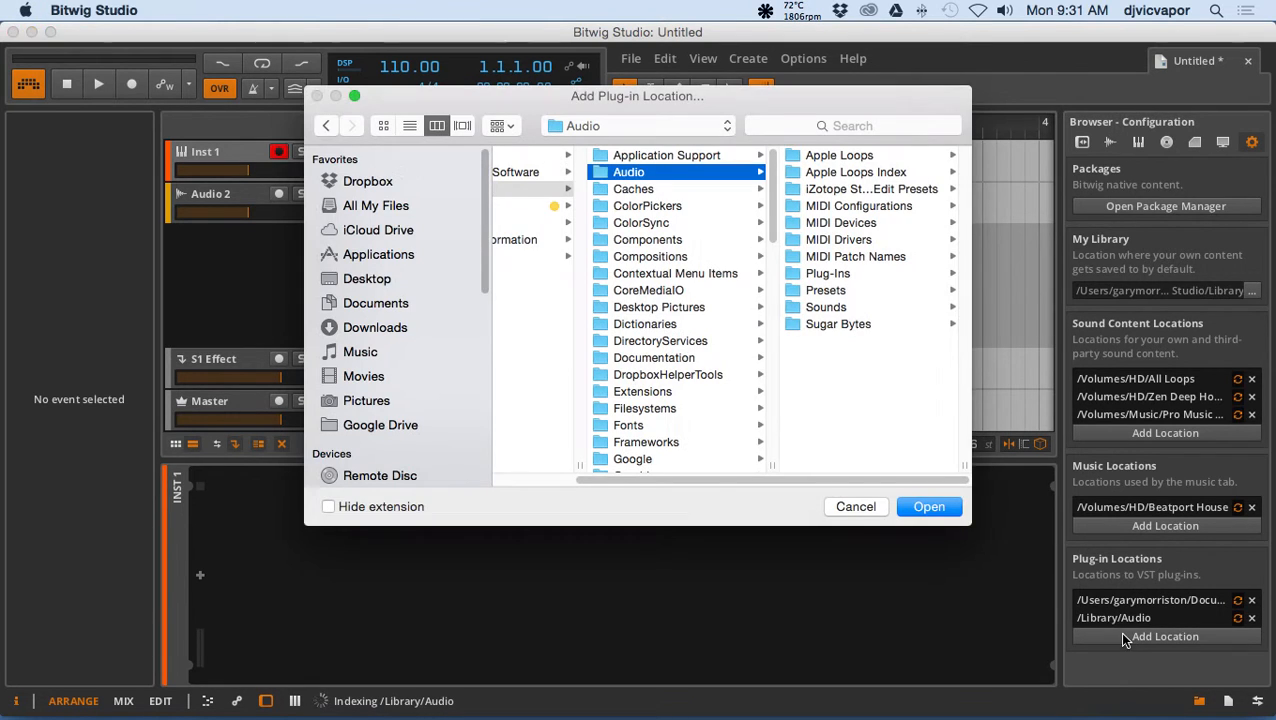
{"action": "mouse_move", "coordinate": [876, 558]}
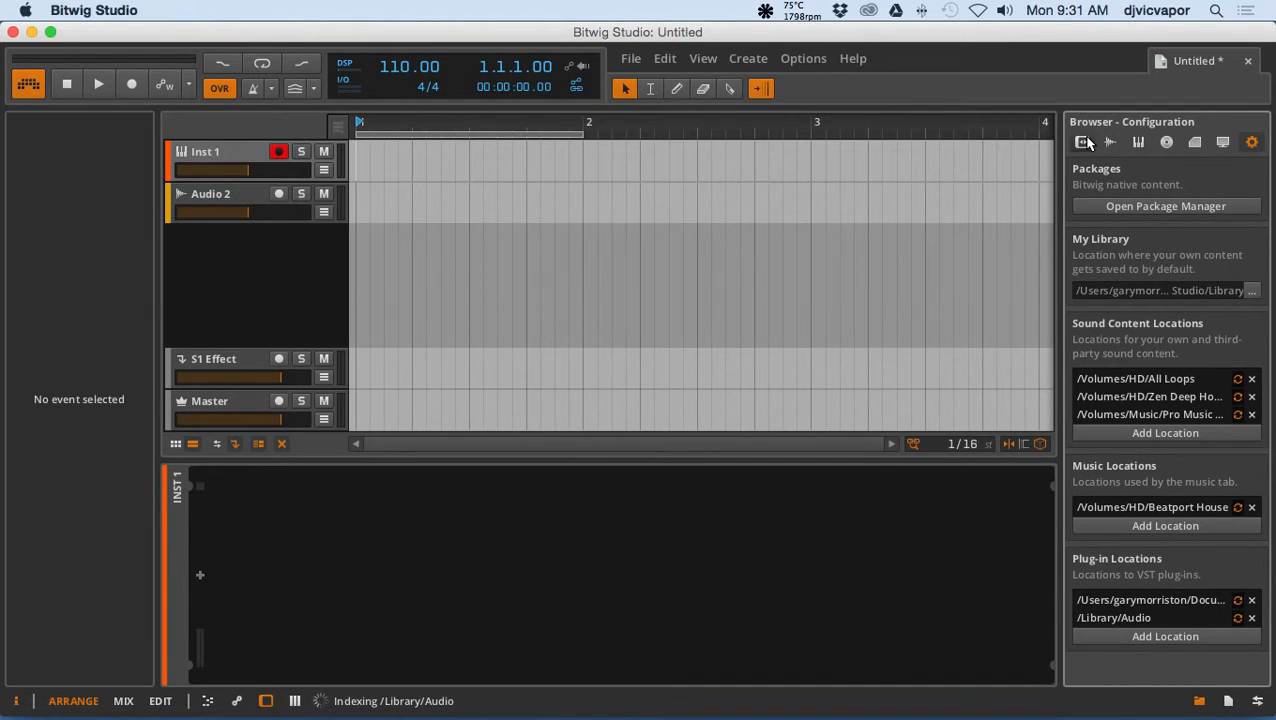
- Expand the third-party plugin vendors list and scroll to the FabFilter folder with Pro-C
{"action": "left_click", "coordinate": [1082, 142]}
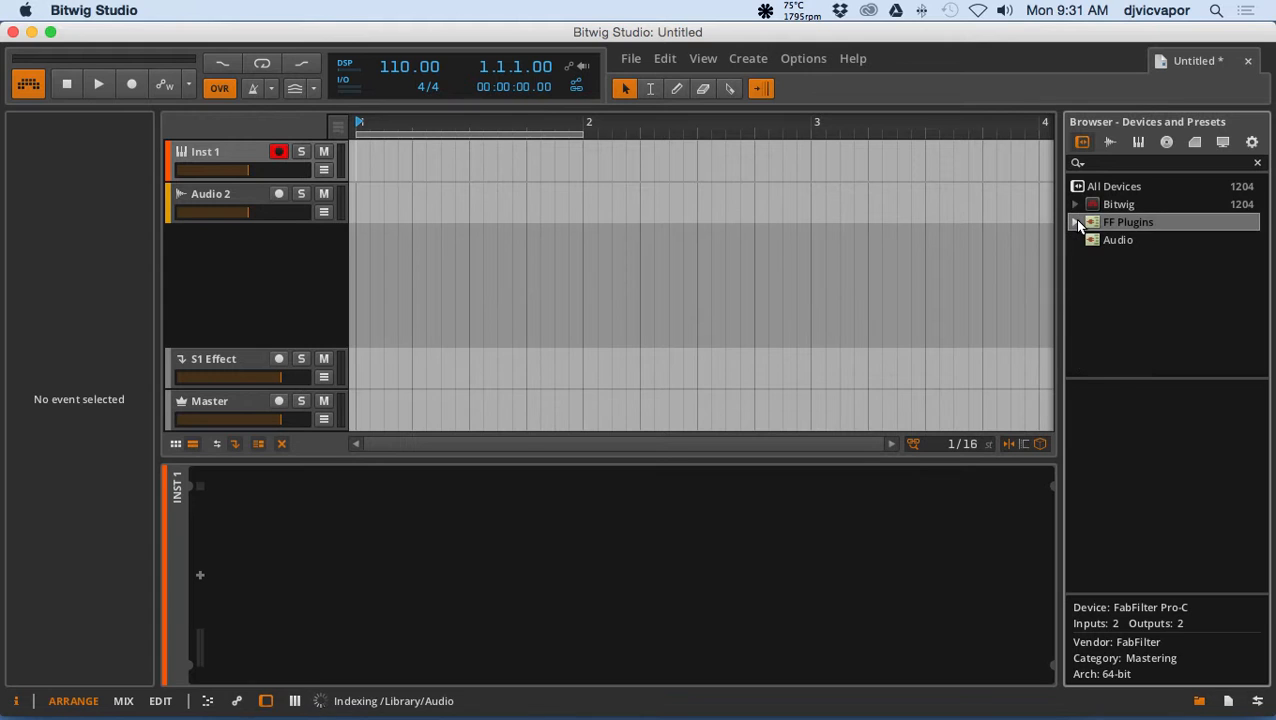
{"action": "left_click", "coordinate": [1076, 220]}
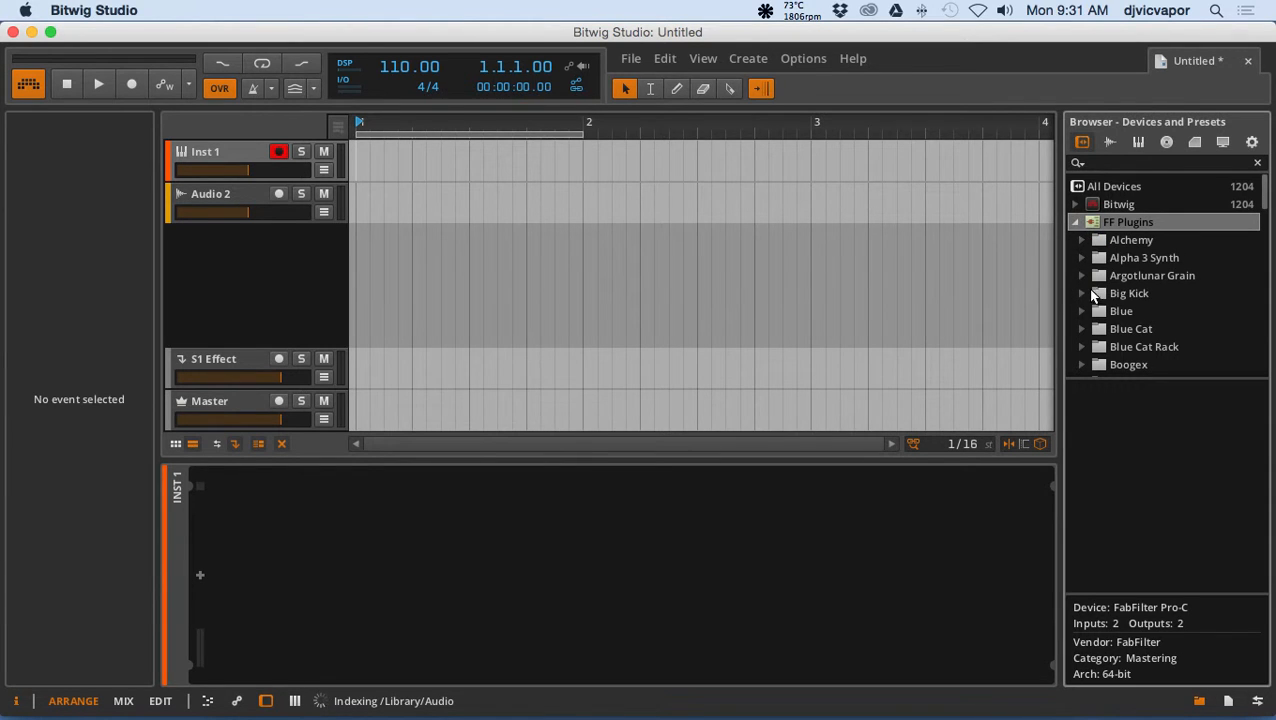
{"action": "scroll", "scroll_direction": "down", "scroll_amount": 3}
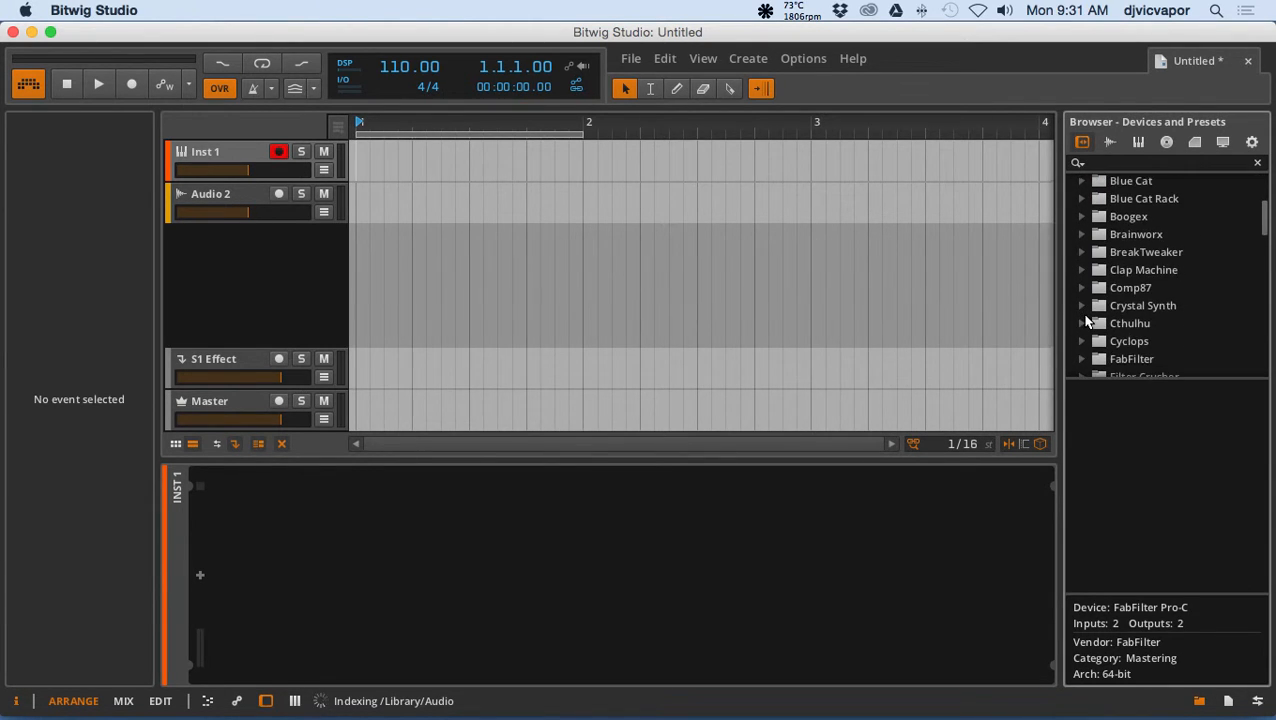
{"action": "scroll", "scroll_direction": "down", "scroll_amount": 3}
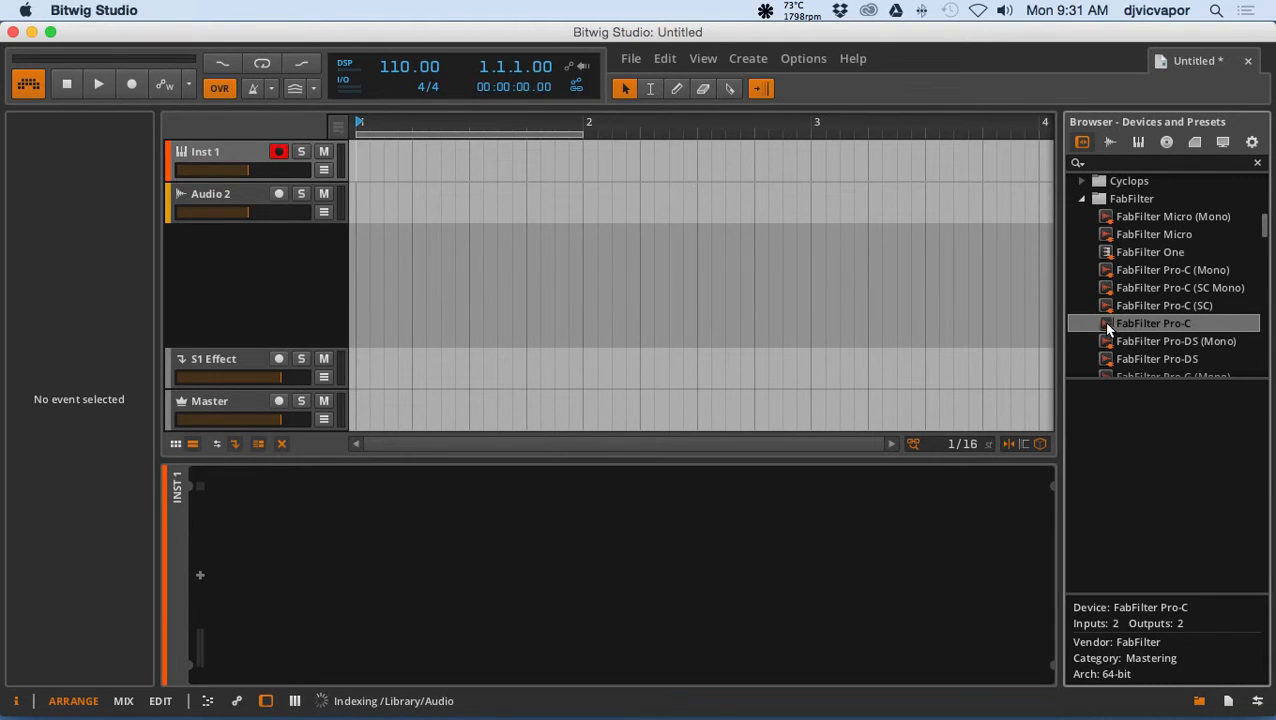
- Load FabFilter Pro-C onto Inst 1 and scroll its threshold, ratio, knee and attack parameters
{"action": "double_click", "coordinate": [1154, 322]}
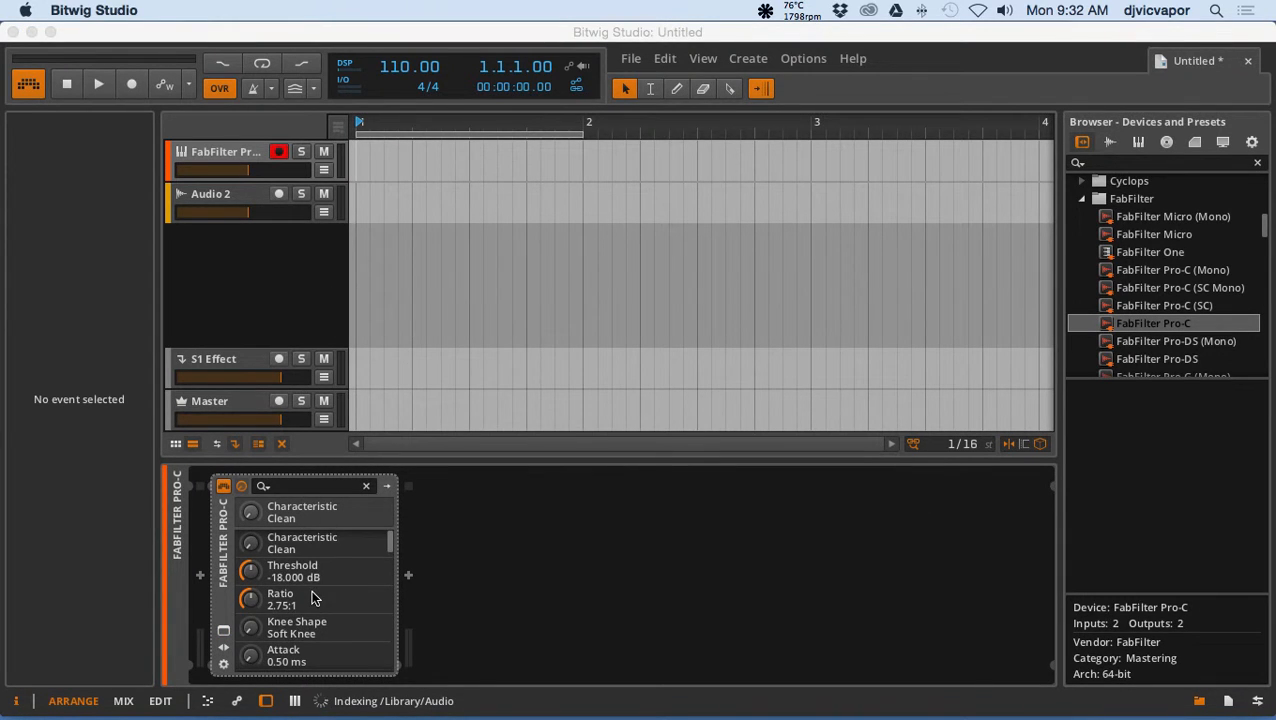
{"action": "scroll", "scroll_direction": "down", "scroll_amount": 3}
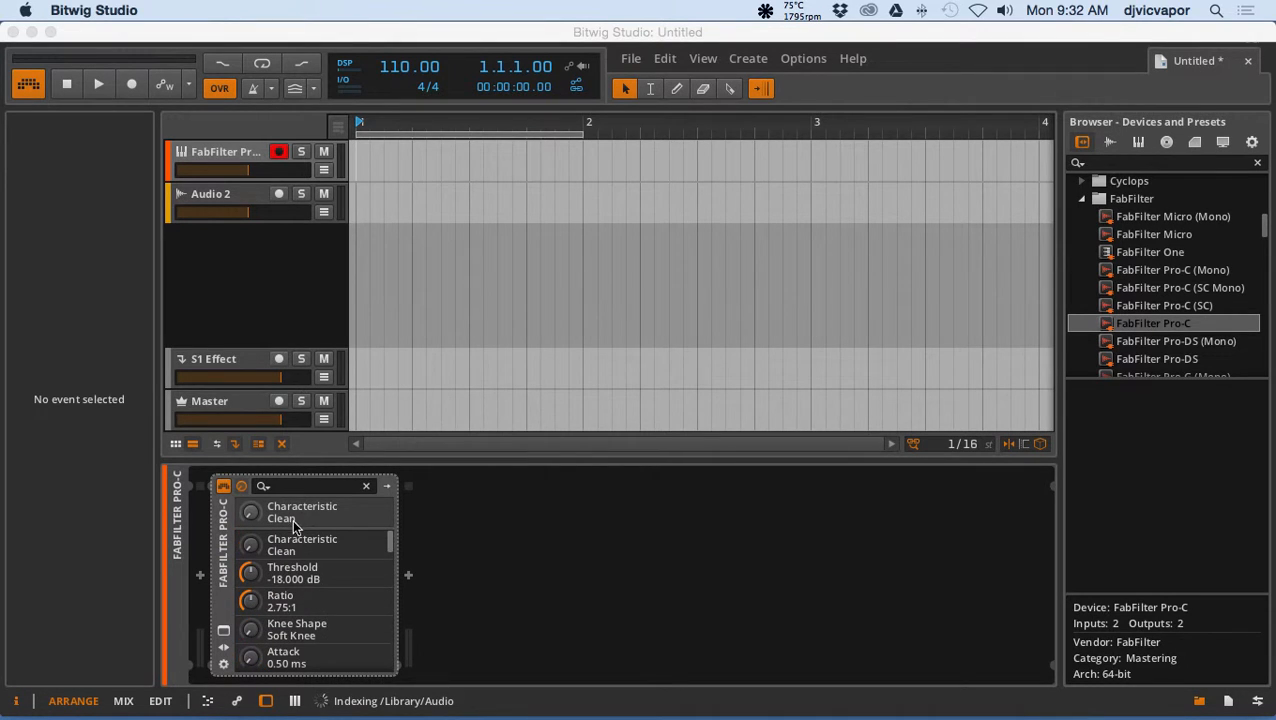
{"action": "mouse_move", "coordinate": [264, 488]}
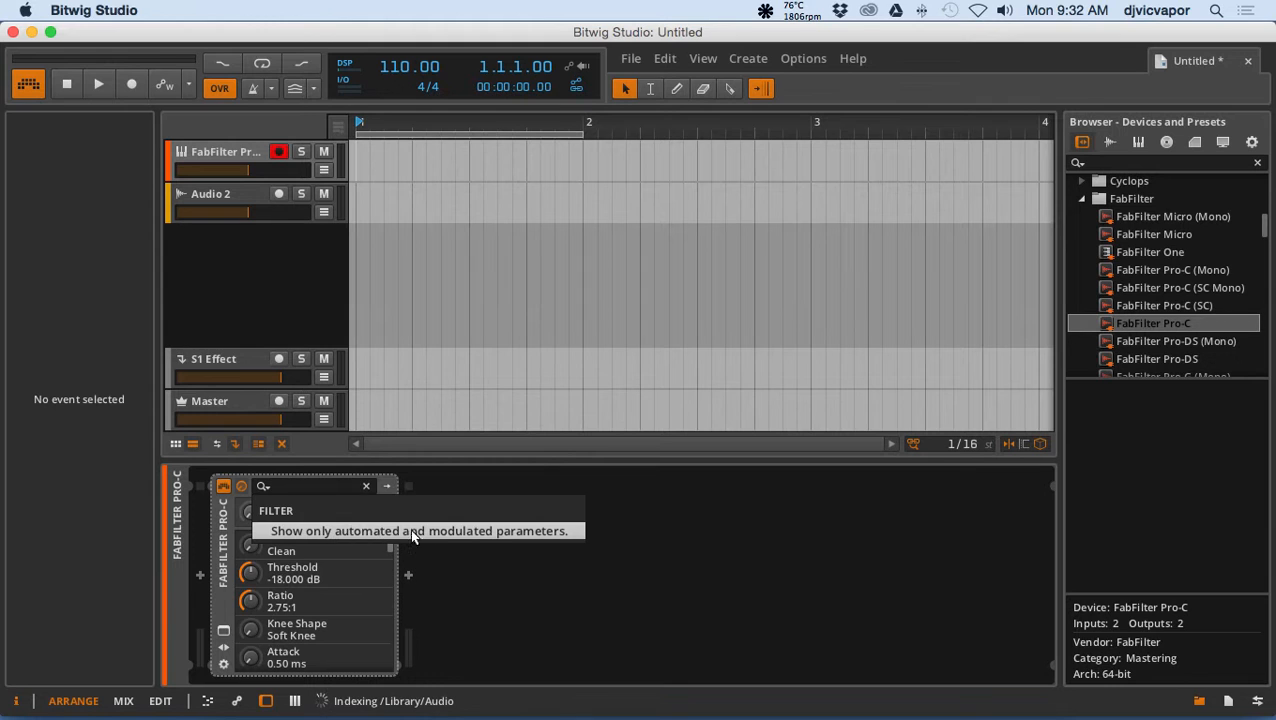
{"action": "mouse_move", "coordinate": [508, 584]}
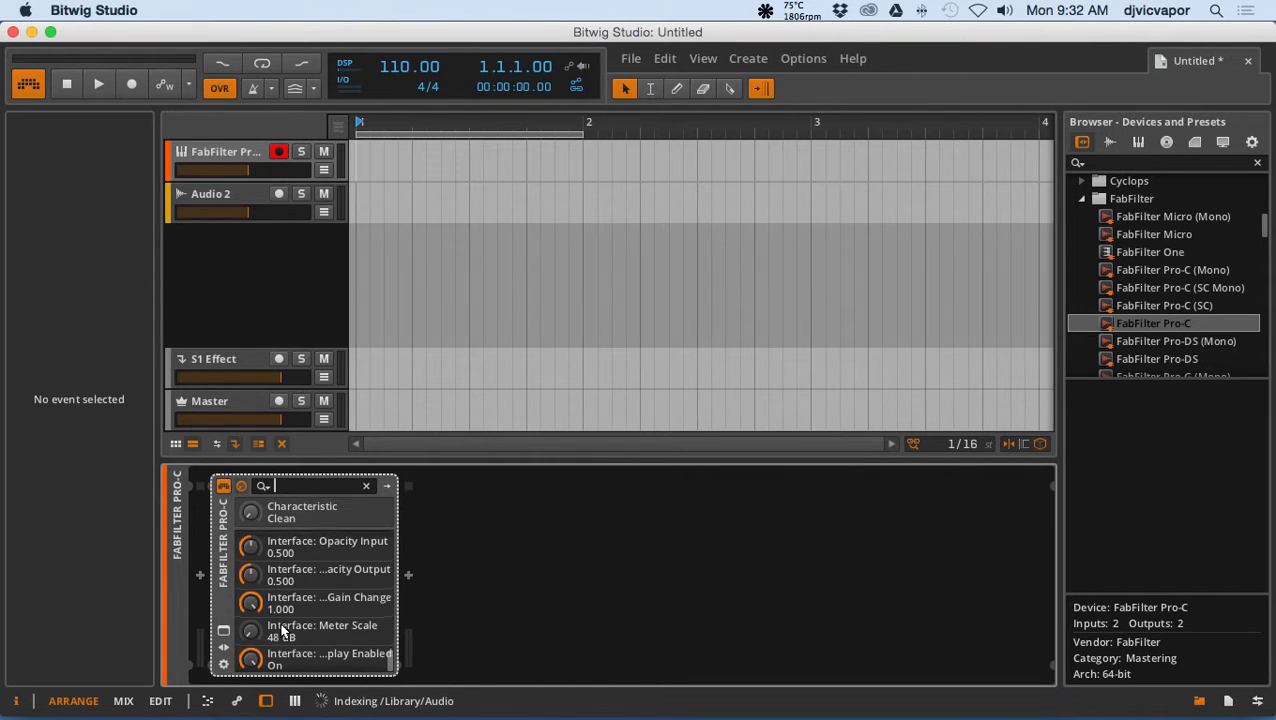
{"action": "scroll", "scroll_direction": "down", "scroll_amount": 3}
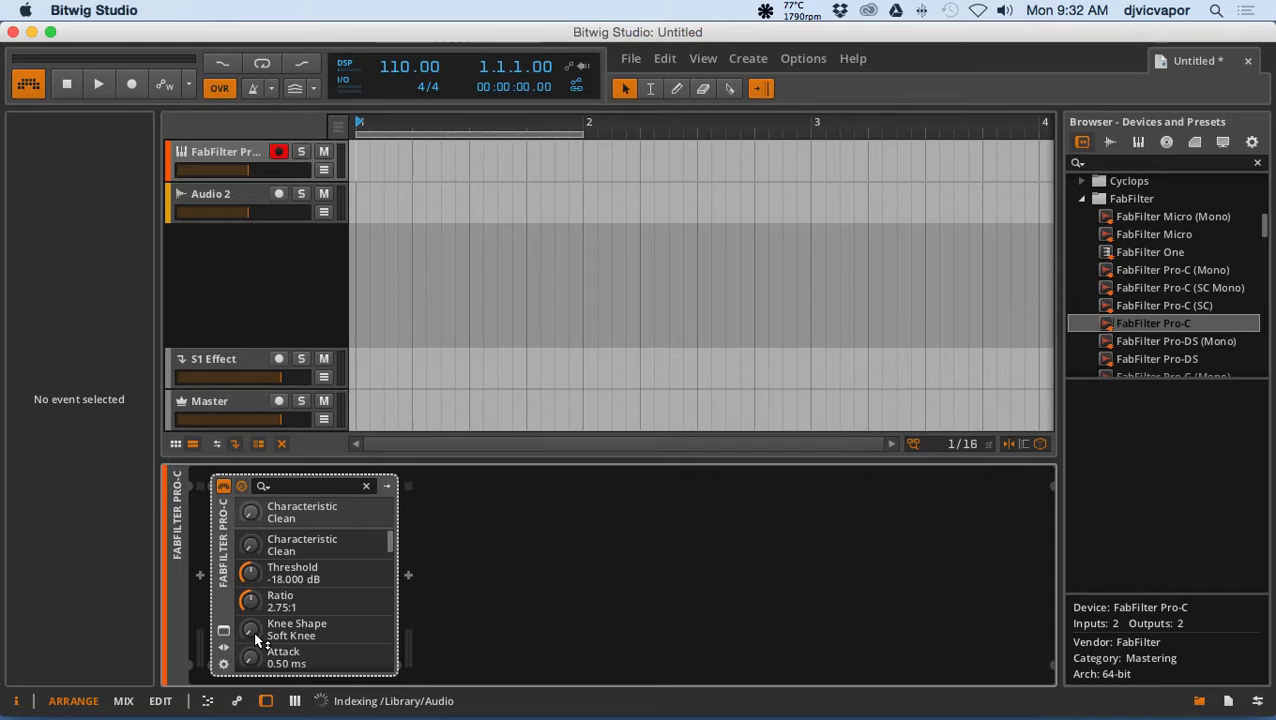
- Reveal Pro-C's panel mappings, then its macro controls grid
{"action": "left_click", "coordinate": [224, 664]}
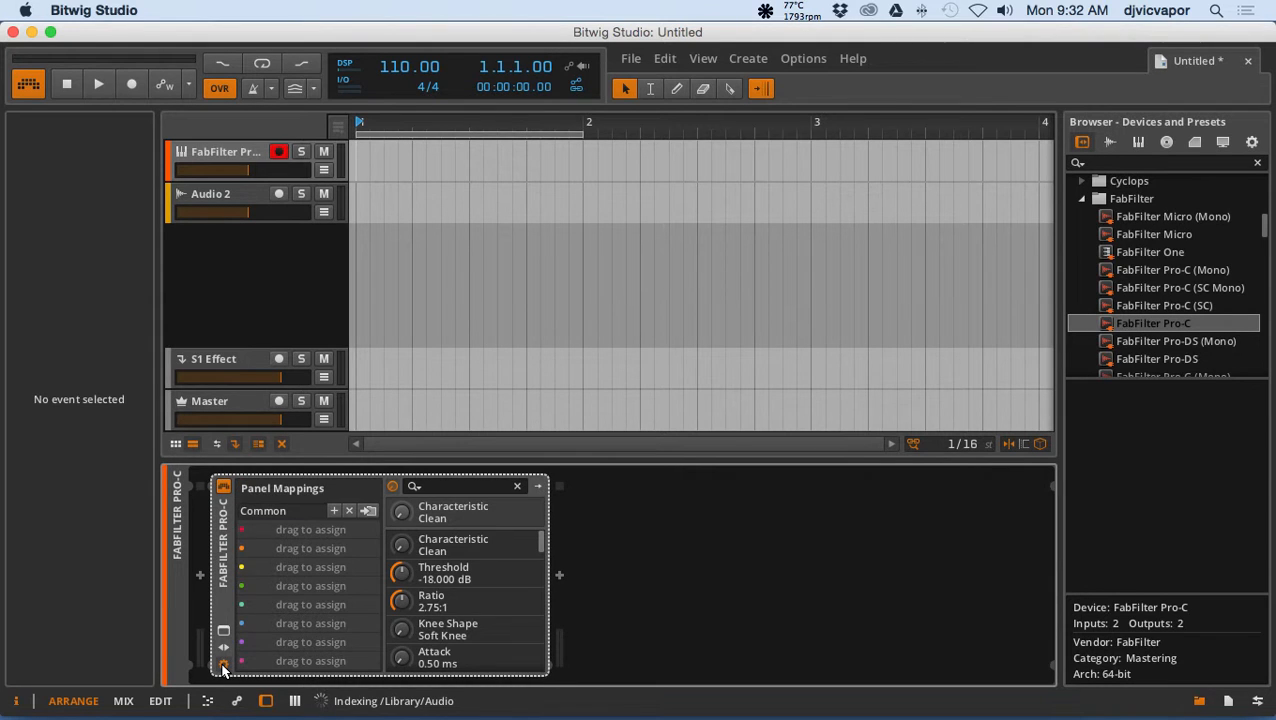
{"action": "mouse_move", "coordinate": [224, 664]}
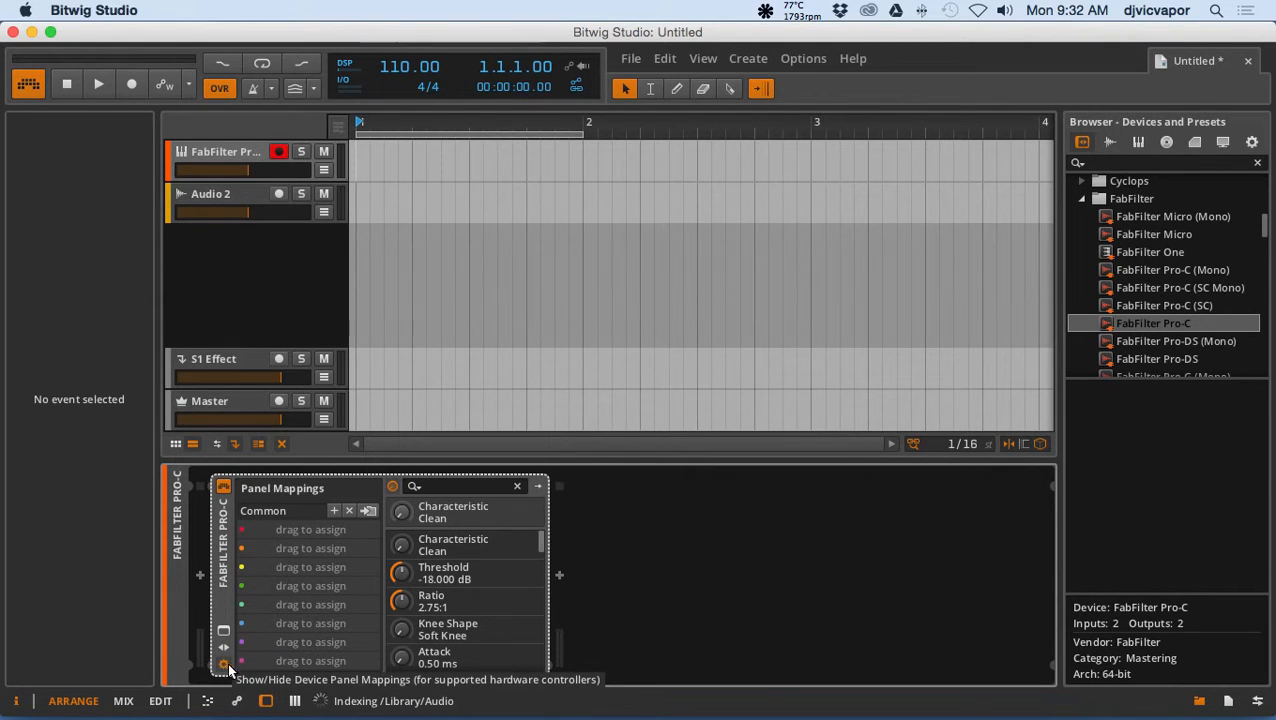
{"action": "mouse_move", "coordinate": [310, 556]}
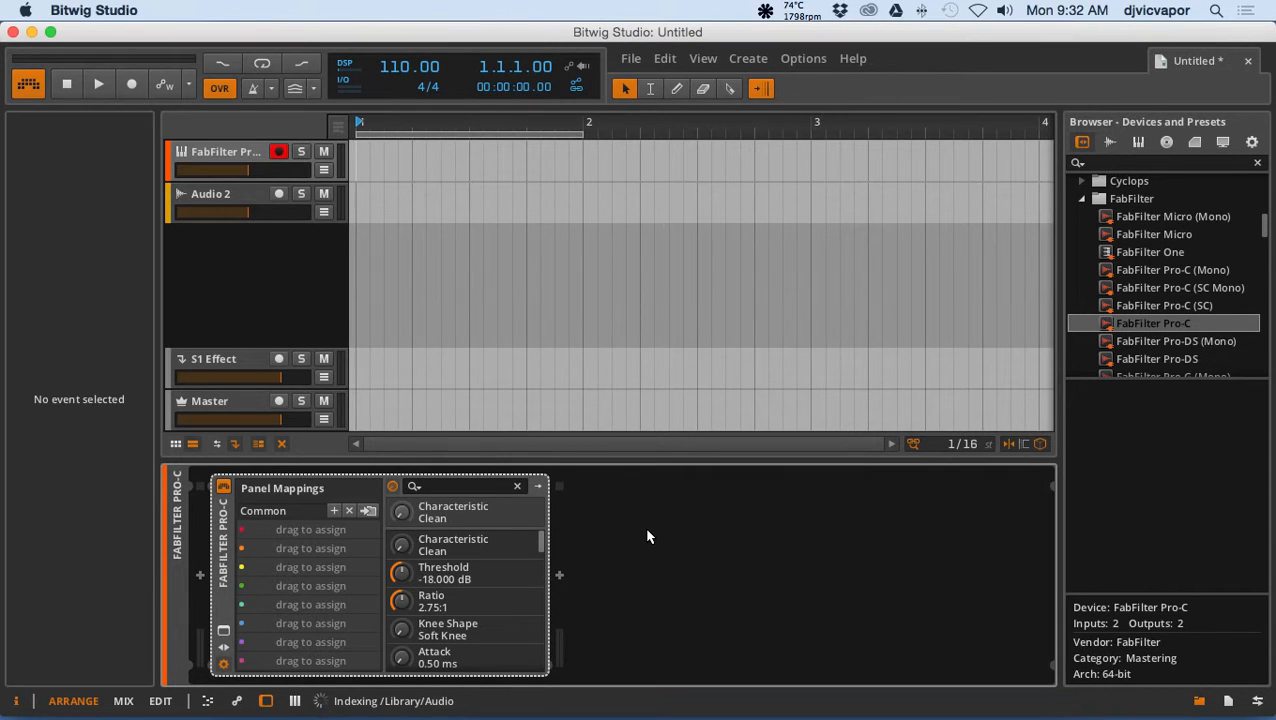
{"action": "mouse_move", "coordinate": [244, 600]}
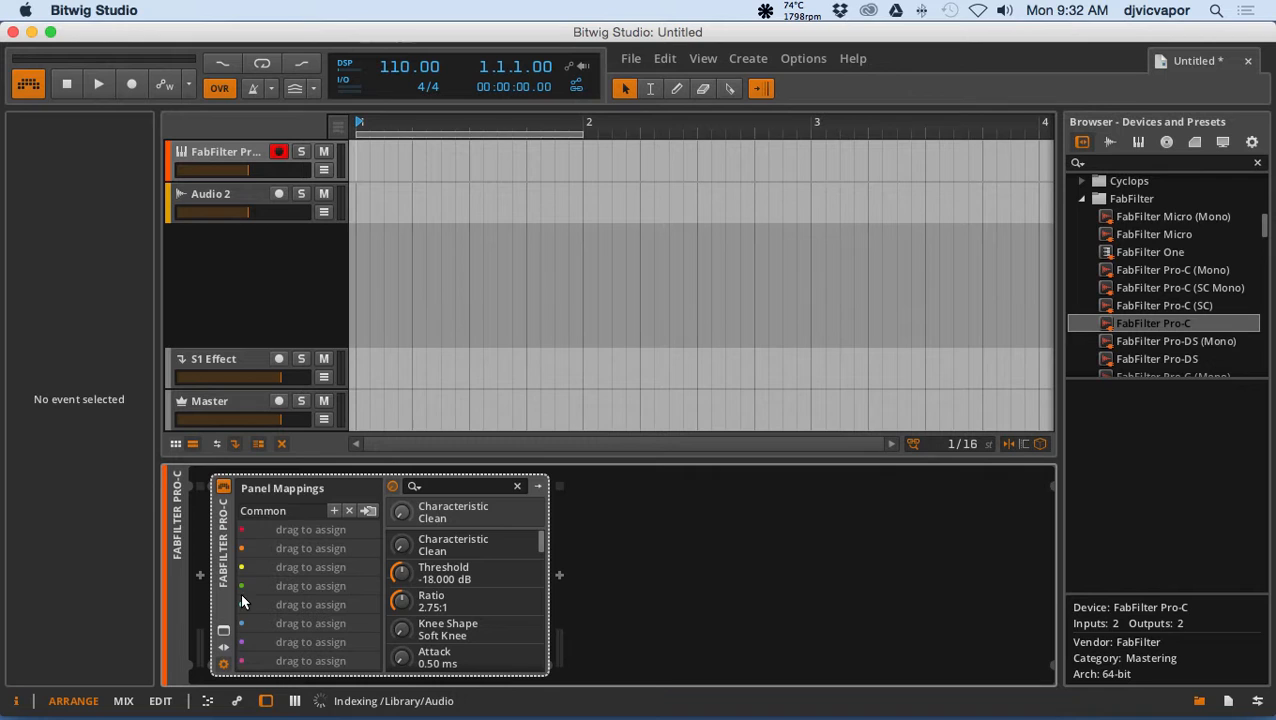
{"action": "mouse_move", "coordinate": [224, 668]}
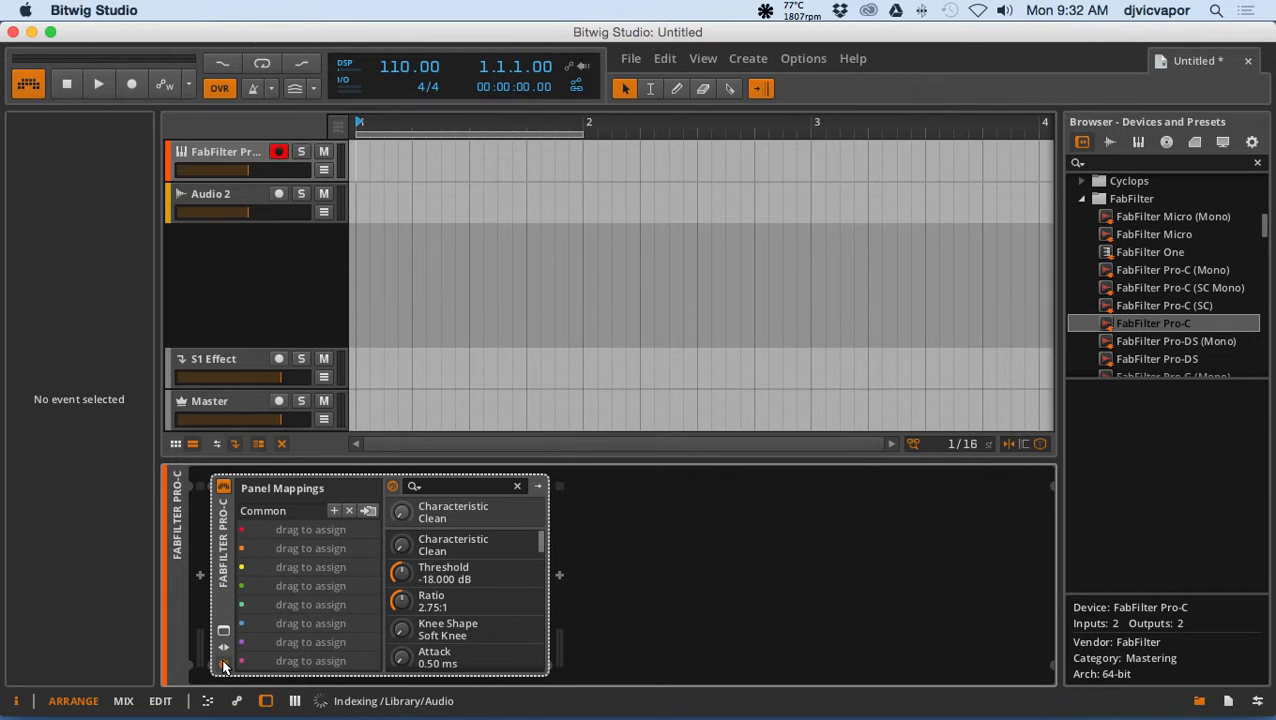
{"action": "left_click", "coordinate": [224, 648]}
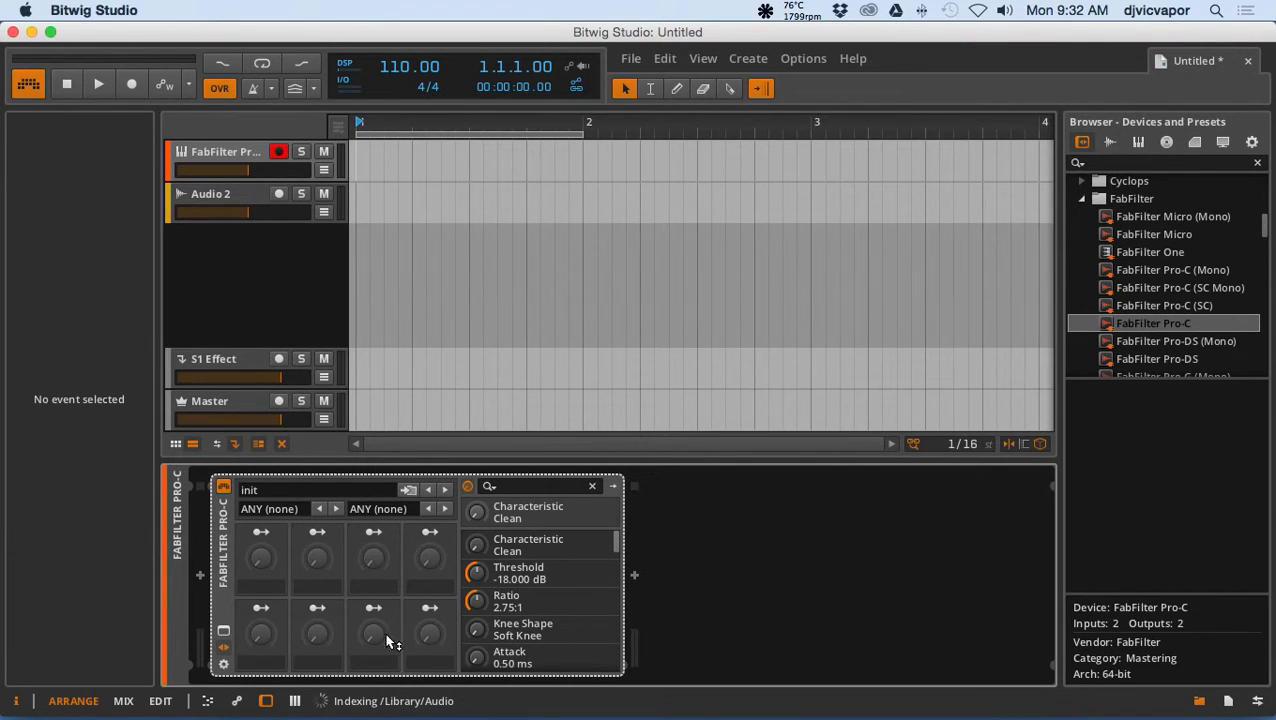
{"action": "left_click", "coordinate": [224, 630]}
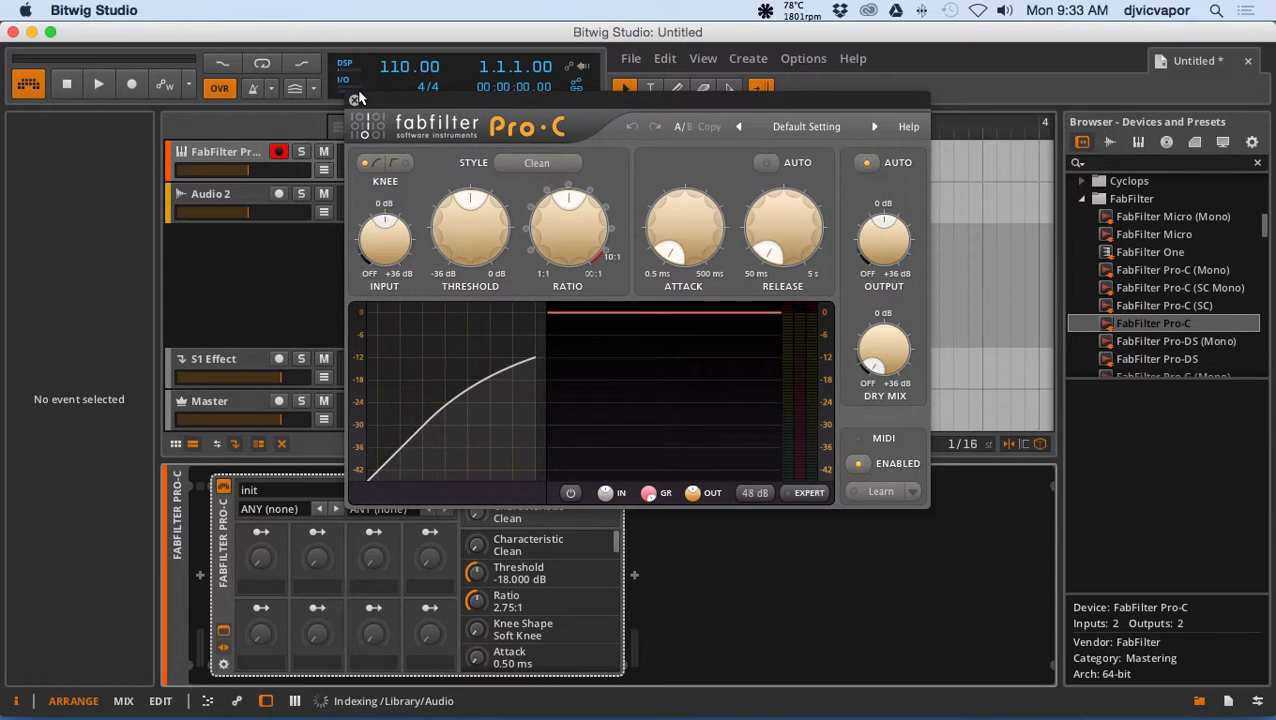
{"action": "left_click", "coordinate": [356, 100]}
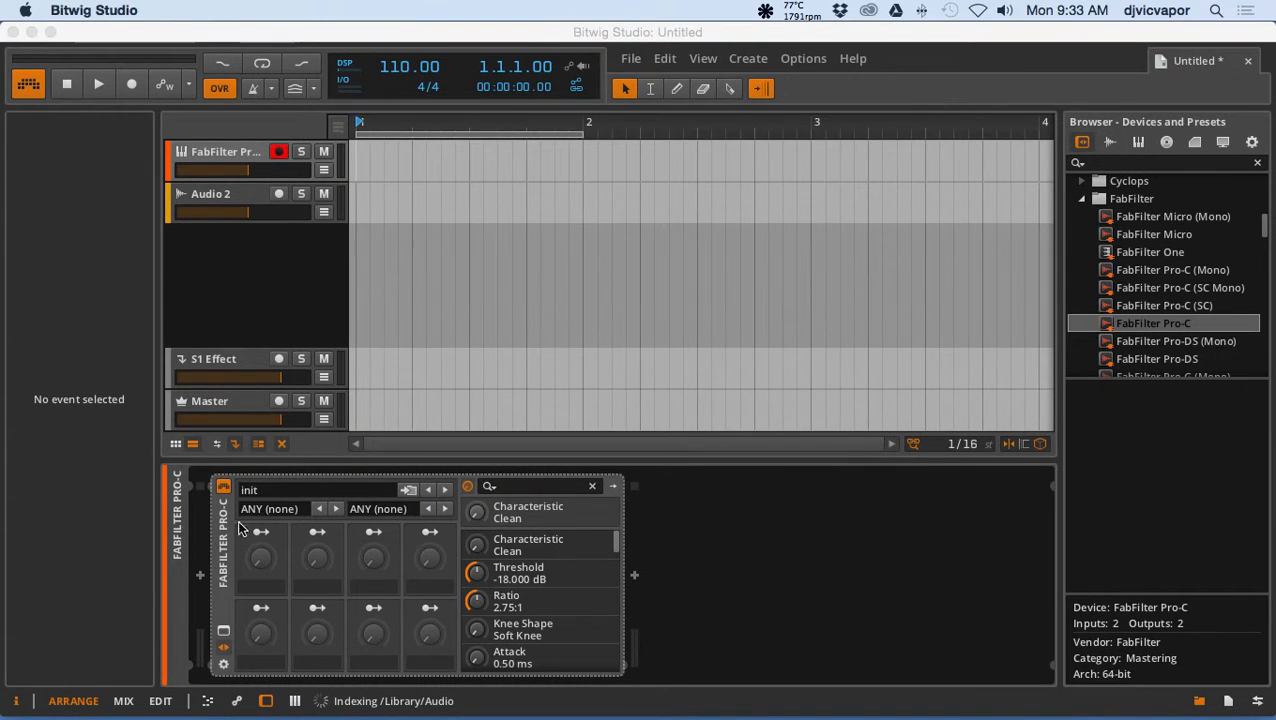